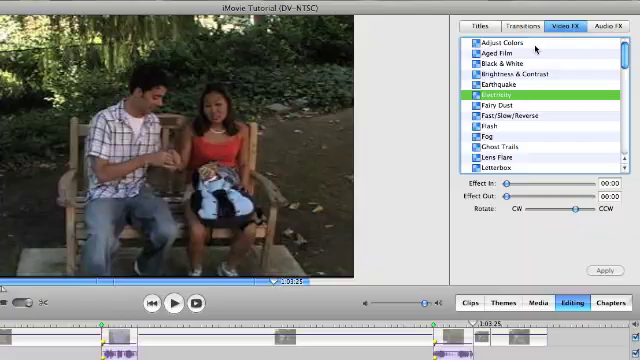
Preview the Aged Film, Black & White and a further video effect on the bench scene.
click(510, 50)
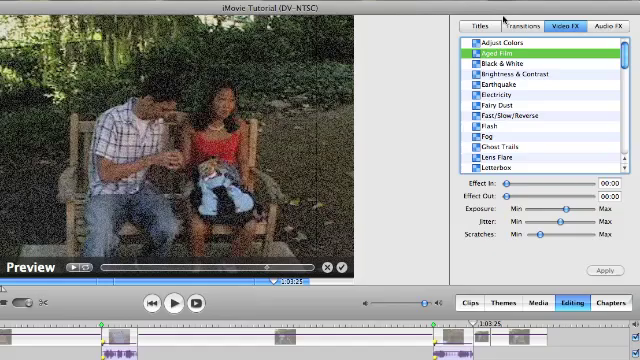
click(515, 64)
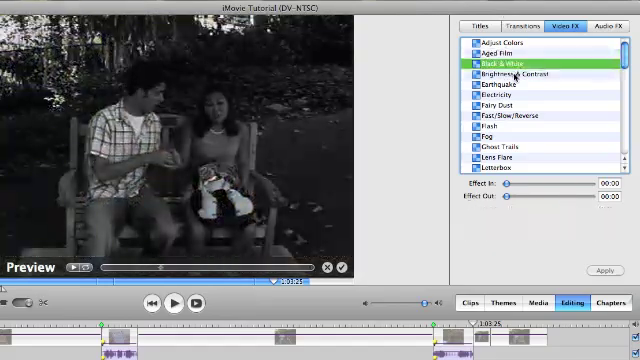
click(490, 85)
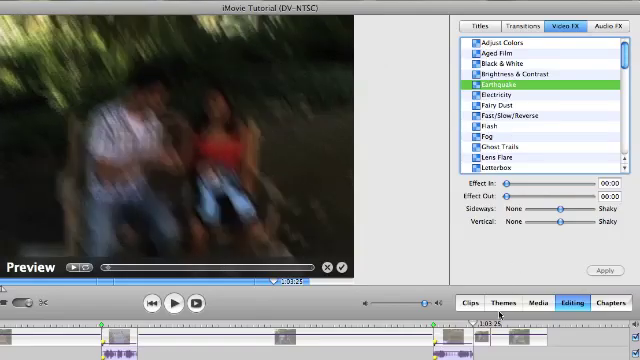
End the Earthquake preview and move the playhead to the clip after the woman vanishes.
click(490, 98)
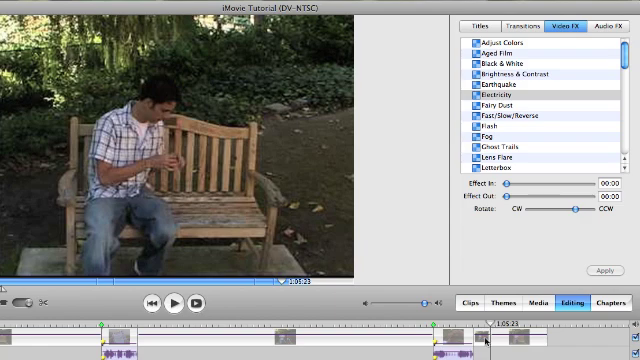
mouse_move(480, 345)
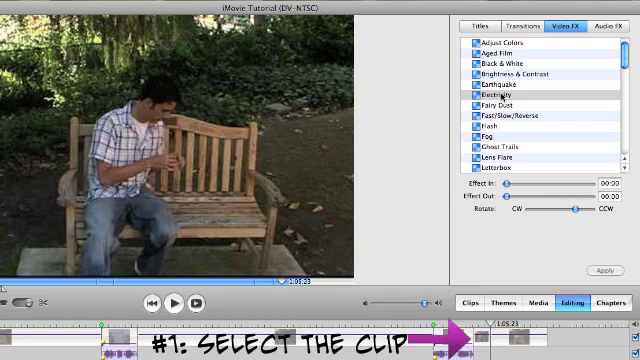
Select the short clip before the woman vanishes and play the Electricity preview on it.
click(504, 94)
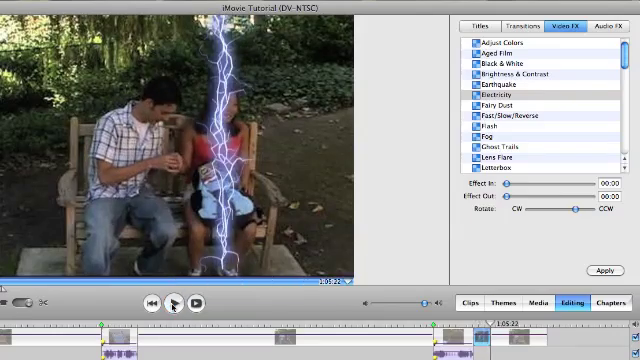
click(180, 302)
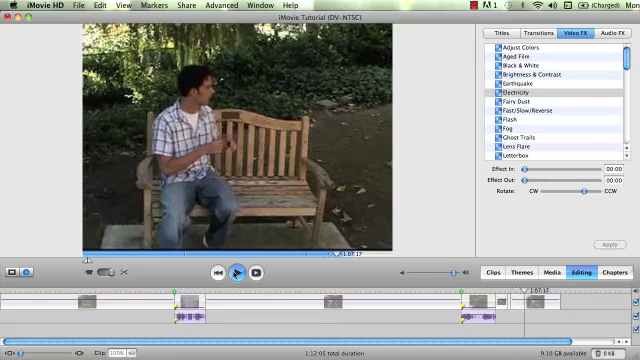
Play back the bench scene with the layered effect, then stop playback.
click(234, 273)
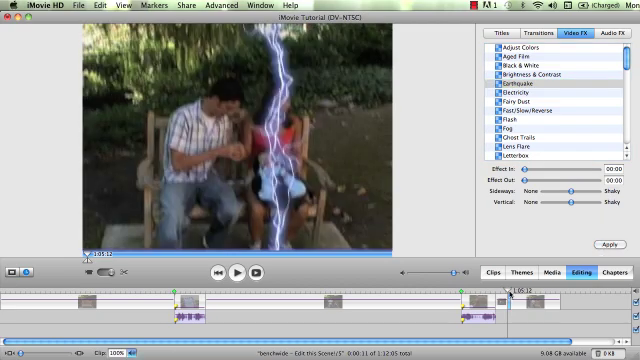
click(236, 271)
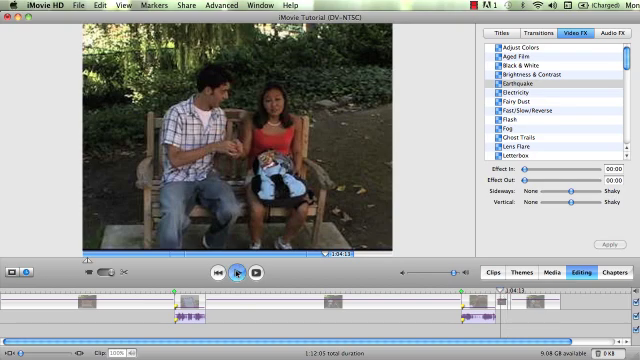